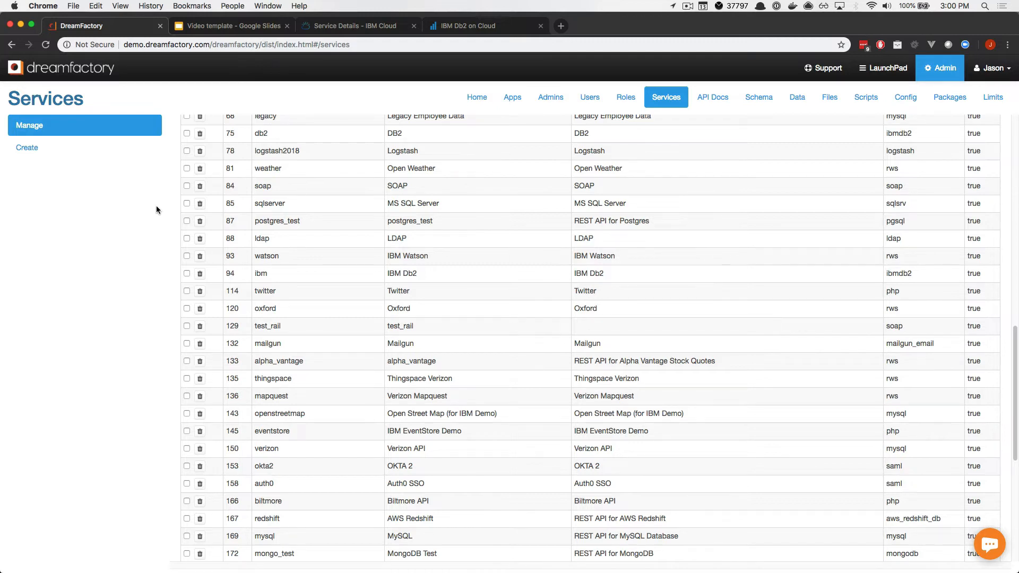
{"action": "mouse_move", "coordinate": [745, 111]}
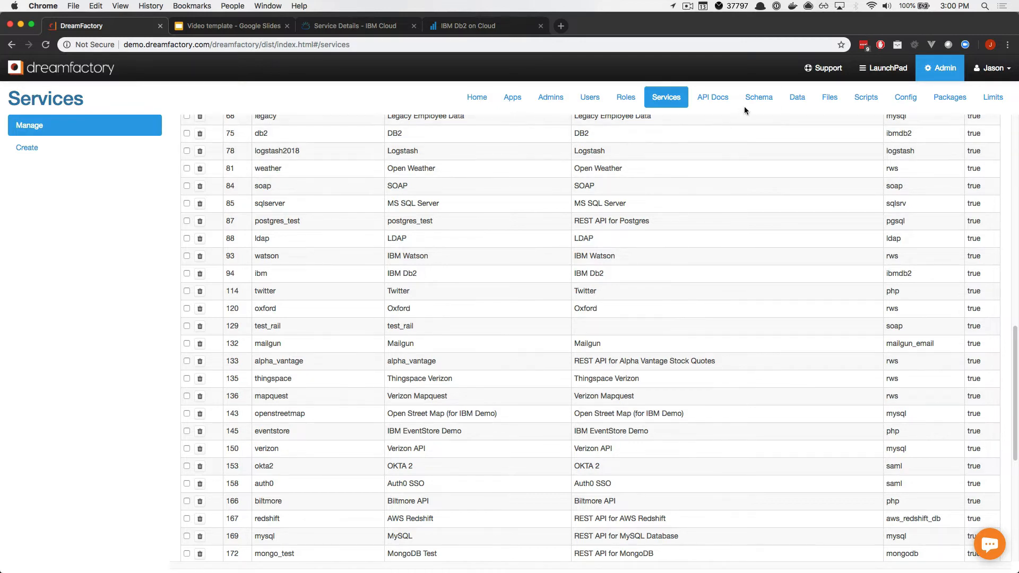
- Open DreamFactory's Schema Manager from the top navigation
{"action": "left_click", "coordinate": [757, 97]}
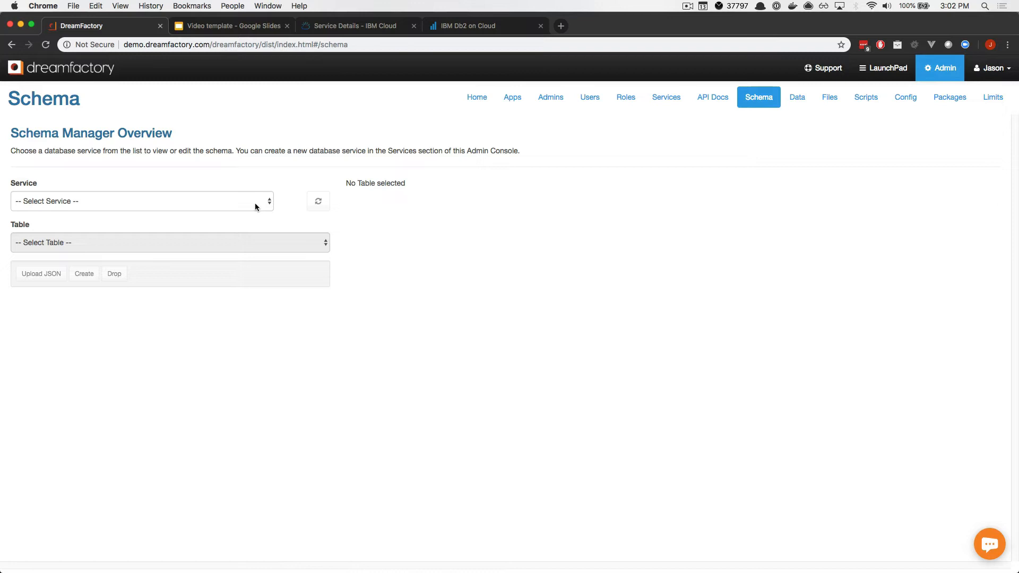
- Select the MySQL service and its Employees table in the Schema Manager
{"action": "left_click", "coordinate": [139, 201]}
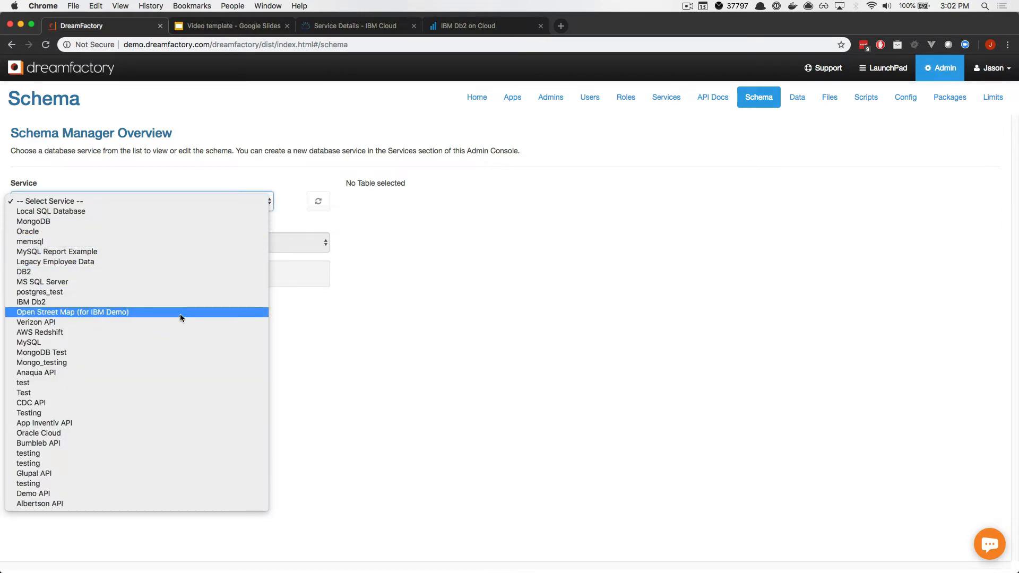
{"action": "left_click", "coordinate": [28, 342]}
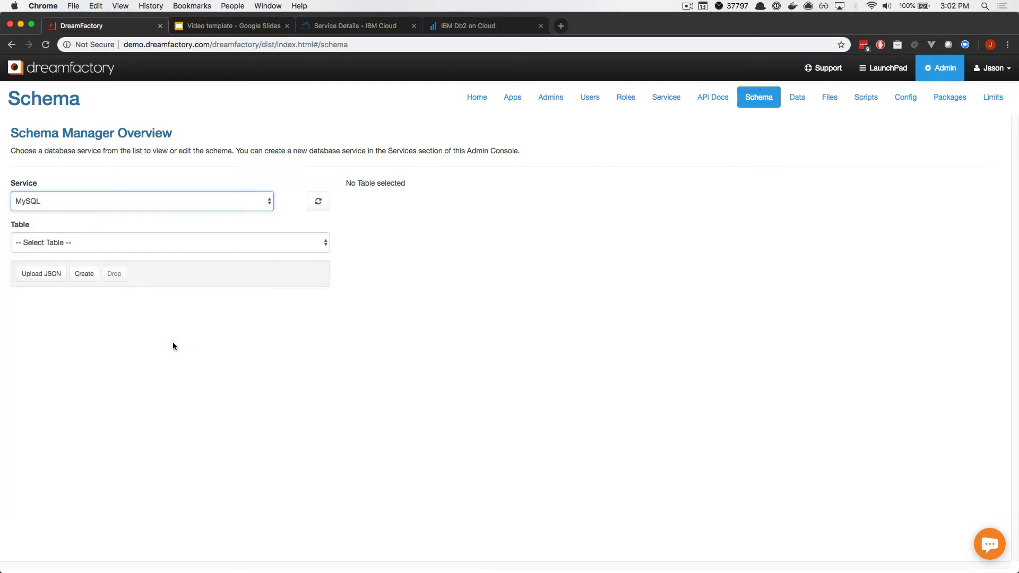
{"action": "left_click", "coordinate": [170, 242]}
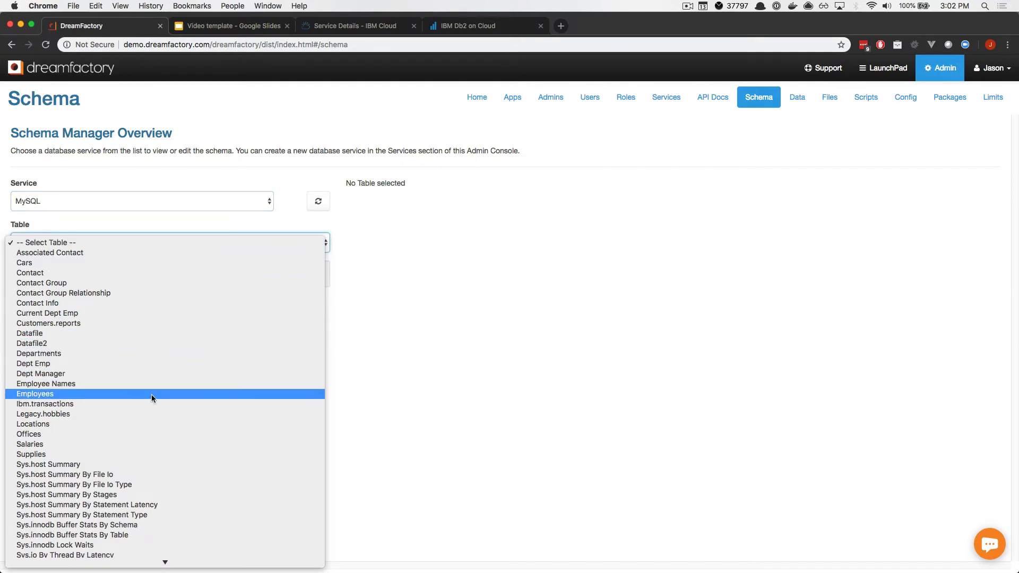
{"action": "left_click", "coordinate": [34, 394]}
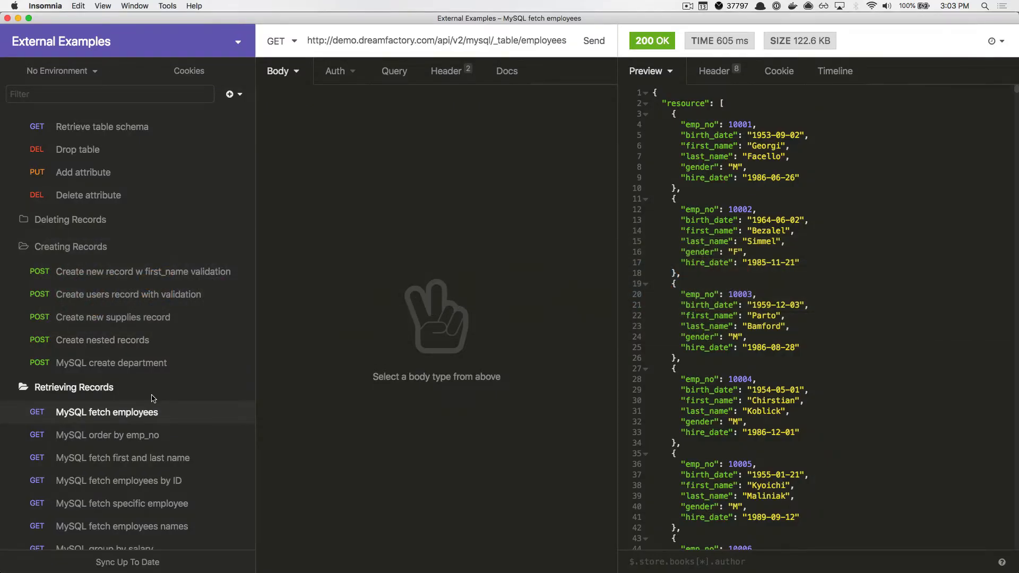
{"action": "mouse_move", "coordinate": [474, 155]}
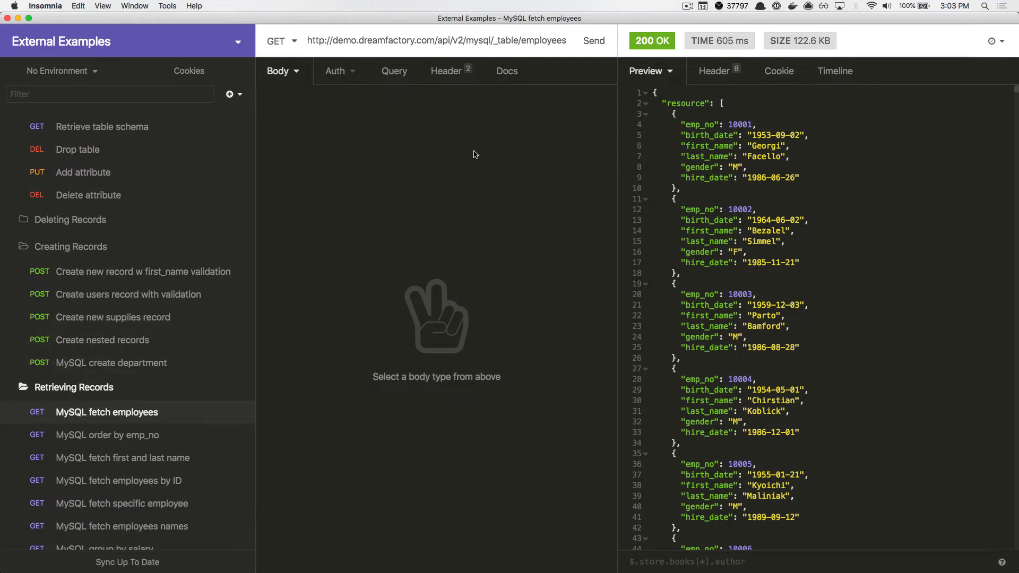
{"action": "mouse_move", "coordinate": [592, 40]}
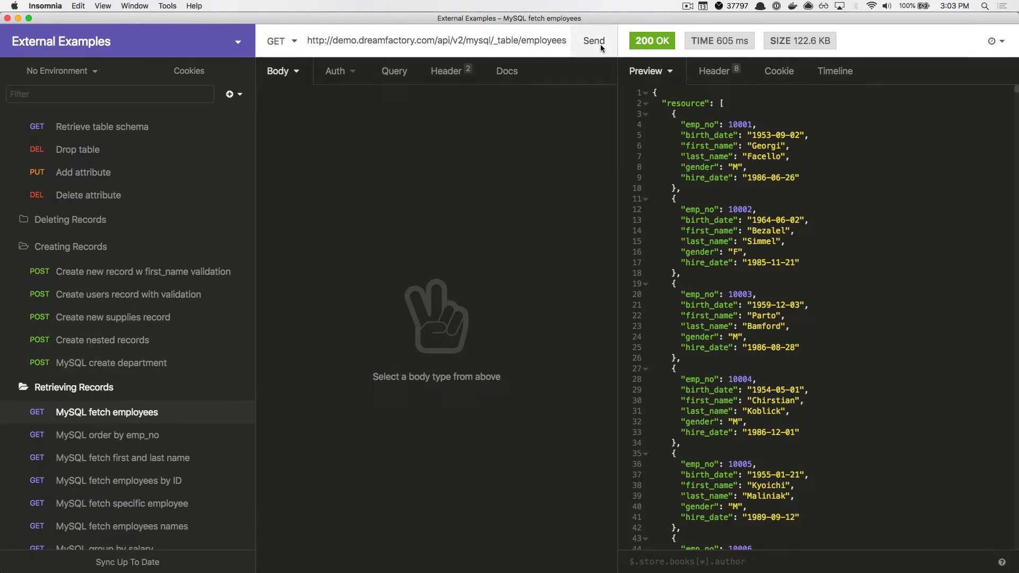
- Send the 'MySQL fetch employees' request in Insomnia to view the employee records
{"action": "left_click", "coordinate": [593, 40]}
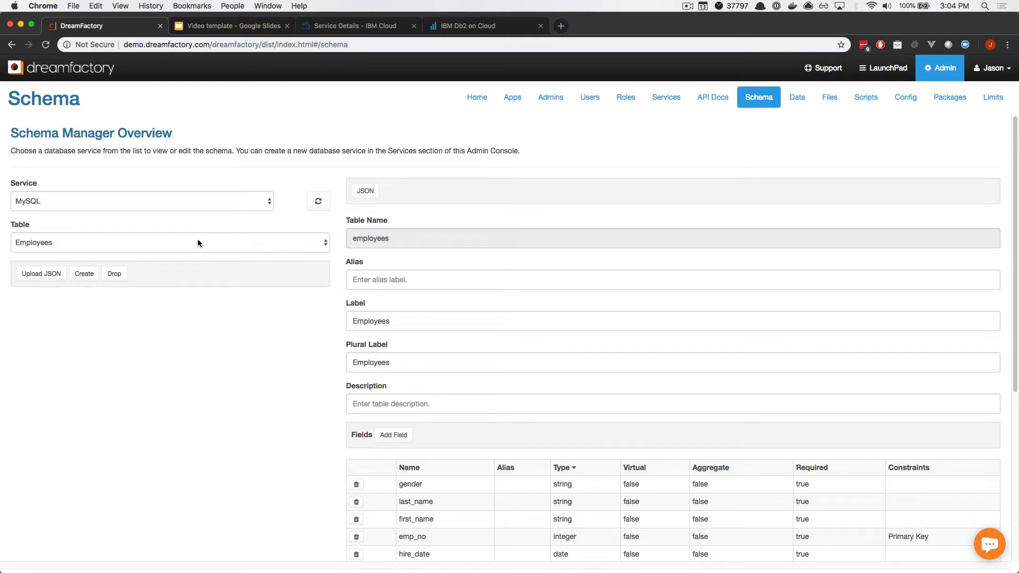
{"action": "mouse_move", "coordinate": [356, 252]}
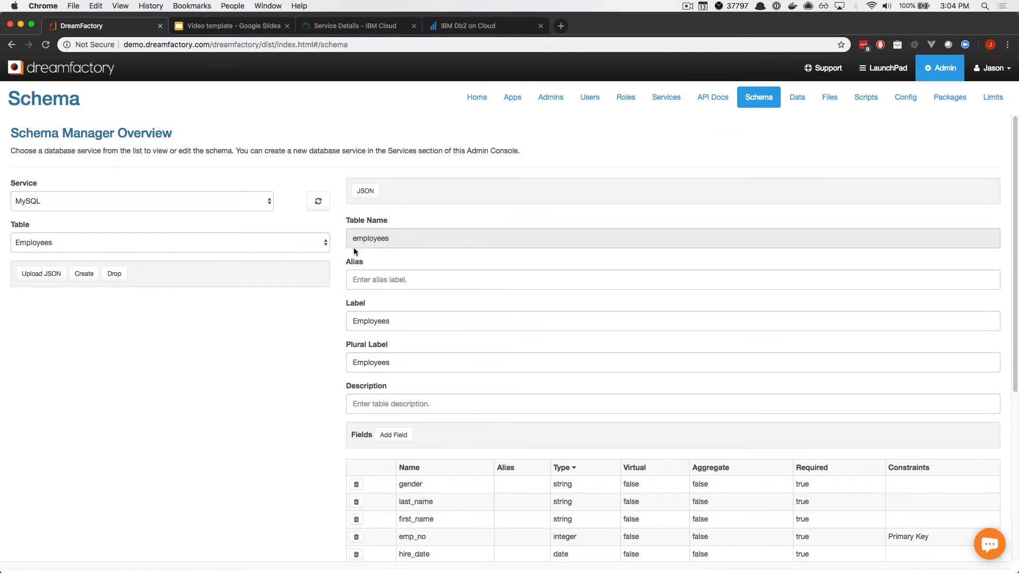
{"action": "mouse_move", "coordinate": [504, 301]}
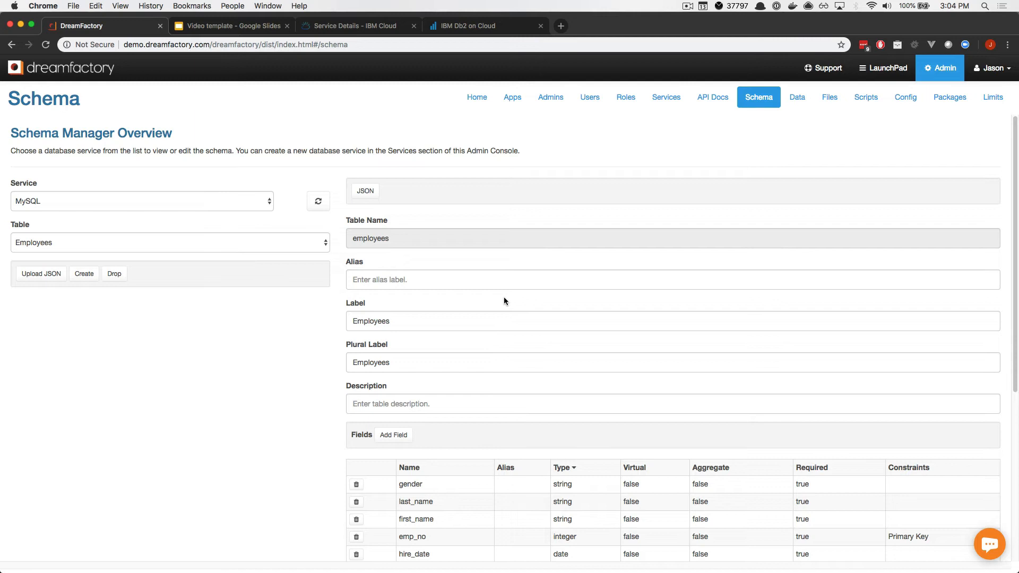
- Scroll the Employees schema down to the Fields and Relationships sections
{"action": "scroll", "scroll_direction": "down", "scroll_amount": 3}
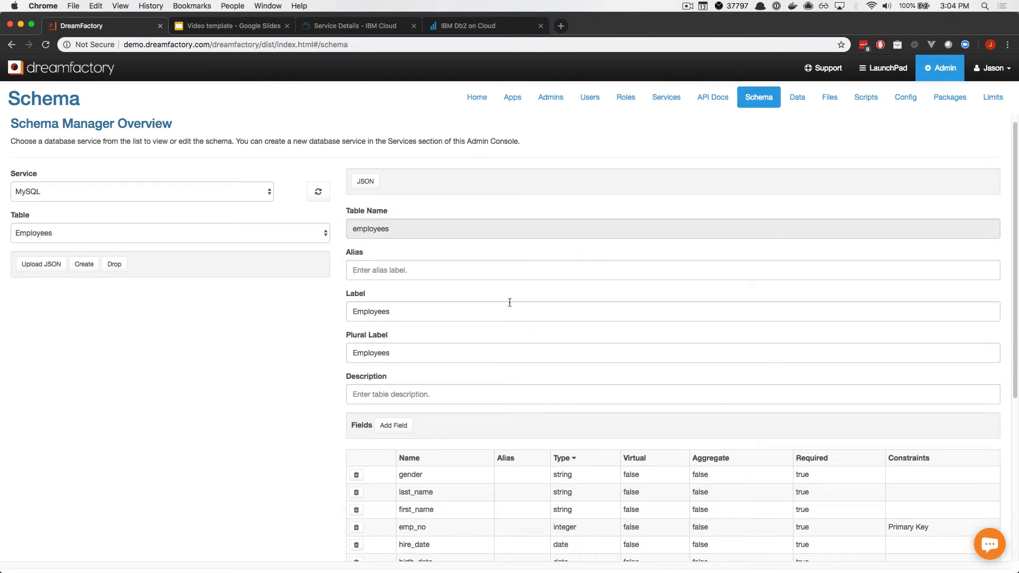
{"action": "scroll", "scroll_direction": "down", "scroll_amount": 3}
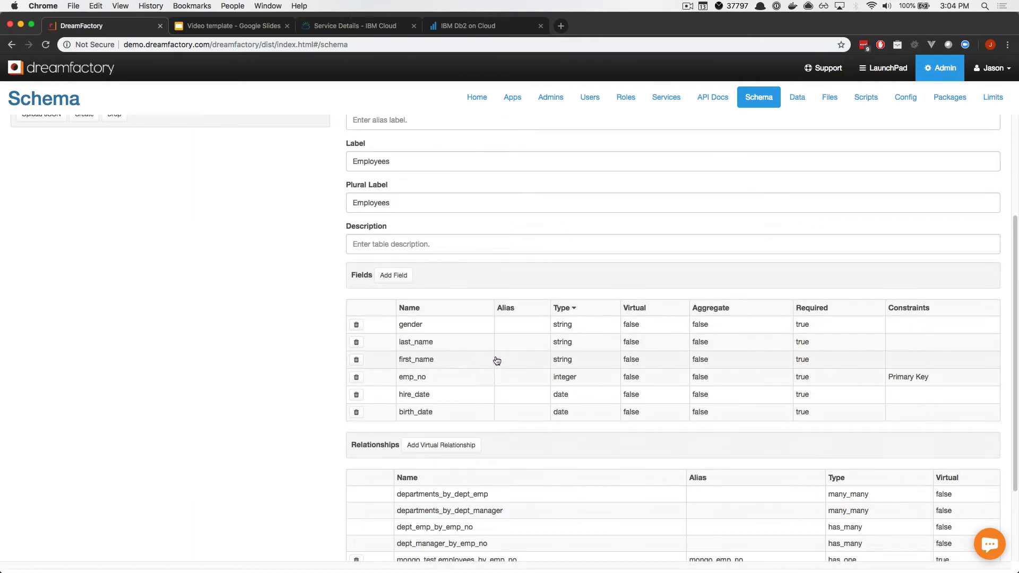
{"action": "mouse_move", "coordinate": [767, 407]}
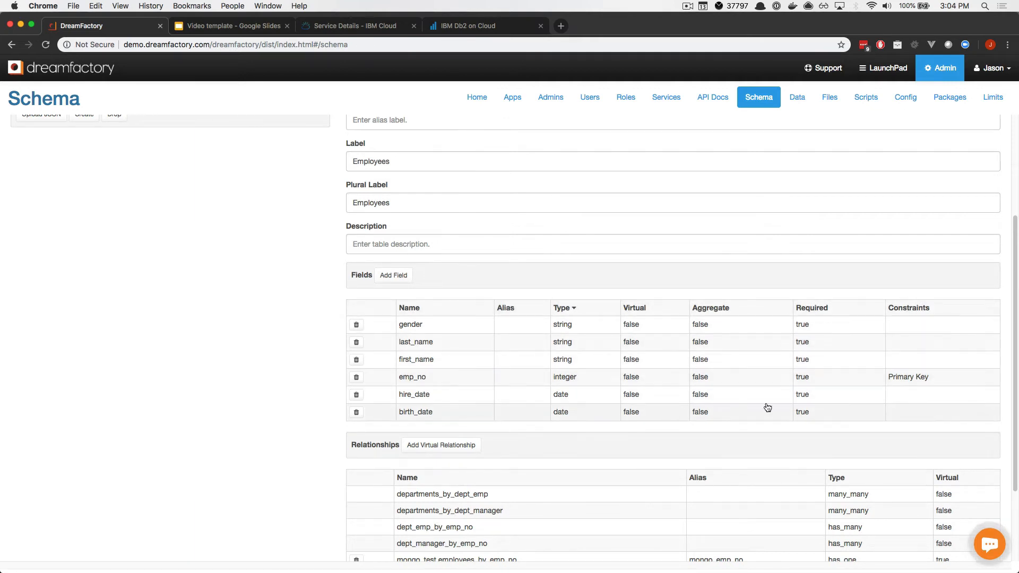
{"action": "mouse_move", "coordinate": [758, 410]}
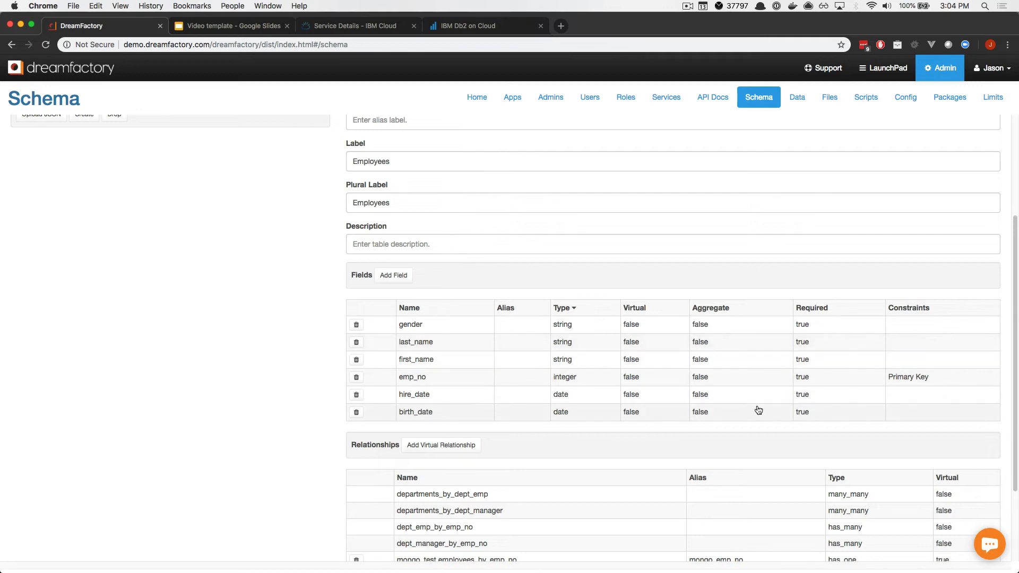
{"action": "scroll", "scroll_direction": "down", "scroll_amount": 3}
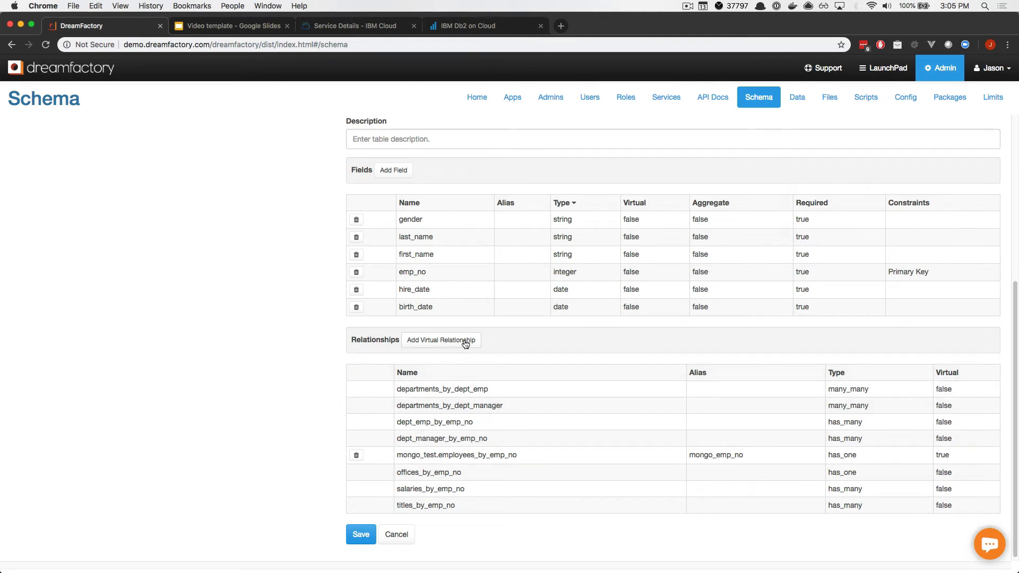
- Add a new virtual relationship of type Has Many with Always Fetch enabled
{"action": "left_click", "coordinate": [440, 340]}
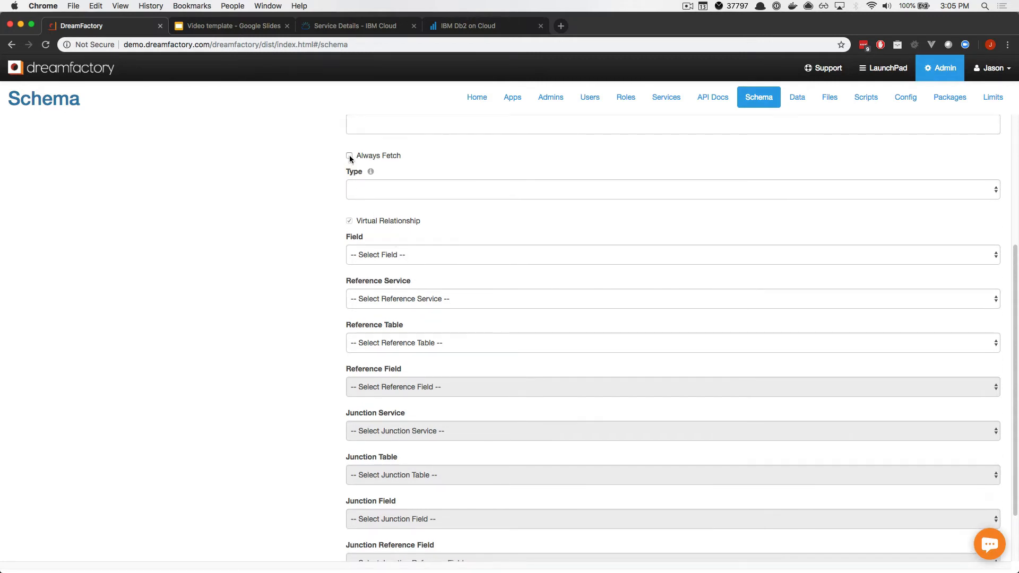
{"action": "left_click", "coordinate": [349, 156]}
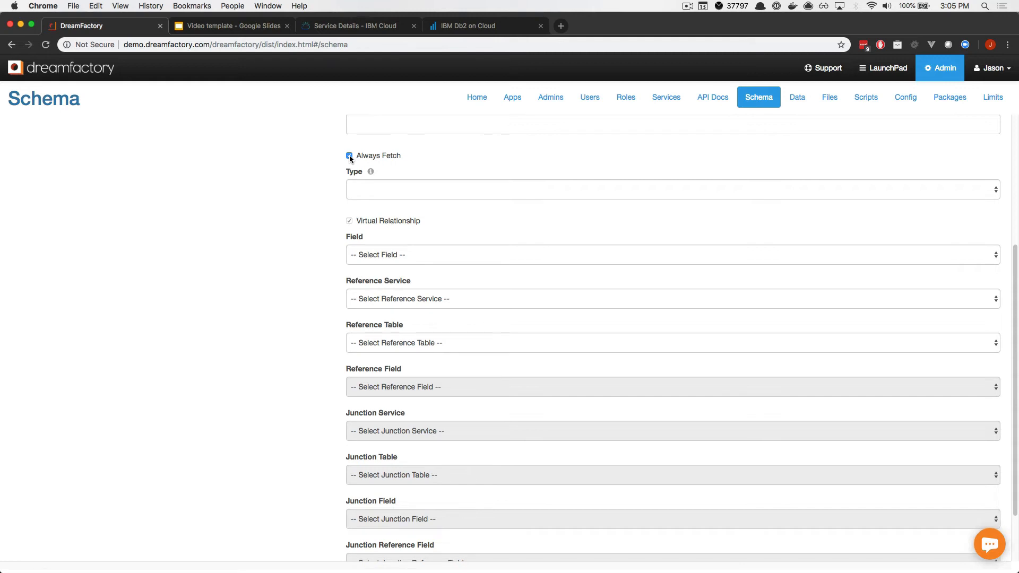
{"action": "left_click", "coordinate": [672, 189]}
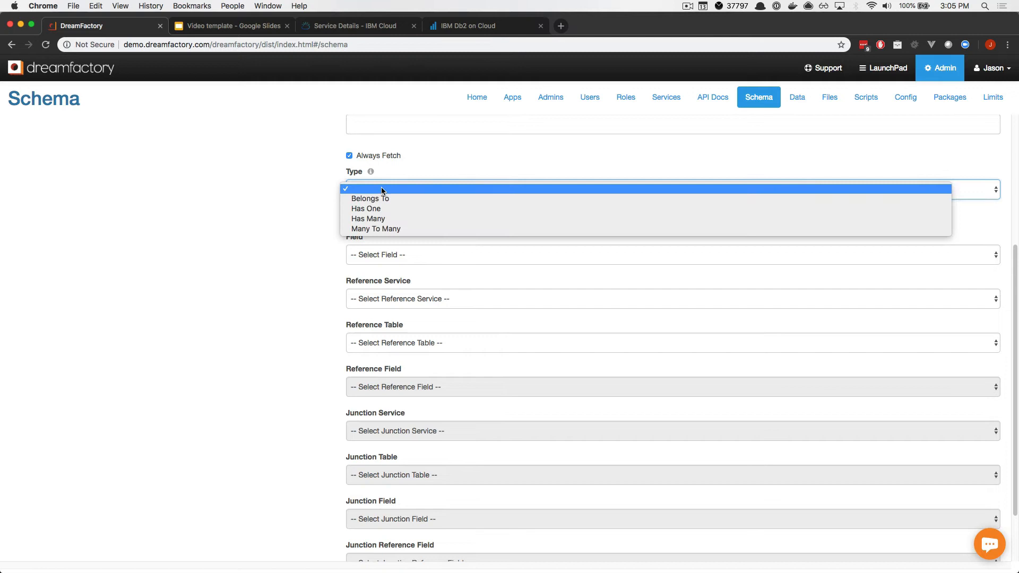
{"action": "mouse_move", "coordinate": [368, 218]}
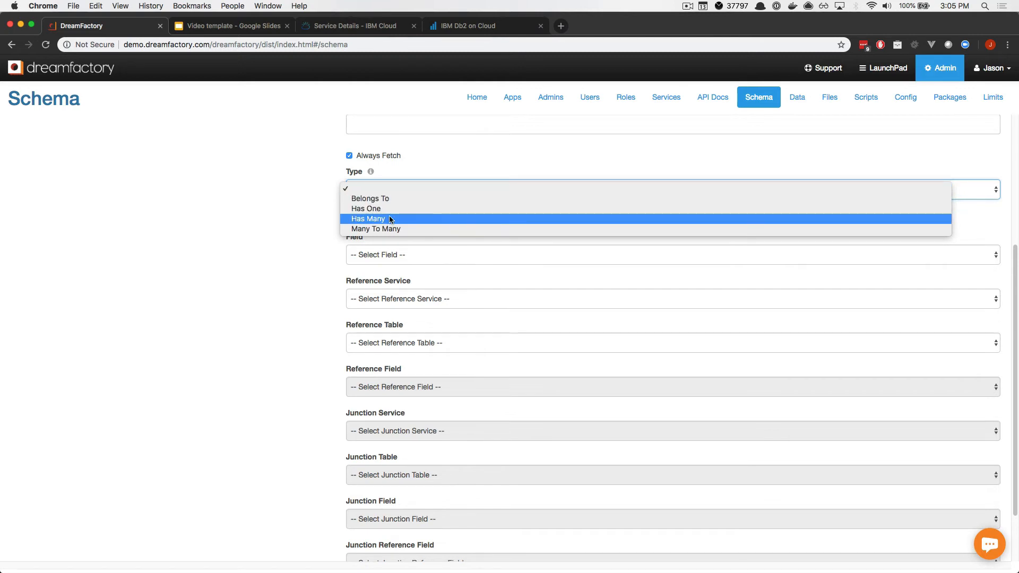
{"action": "left_click", "coordinate": [368, 218]}
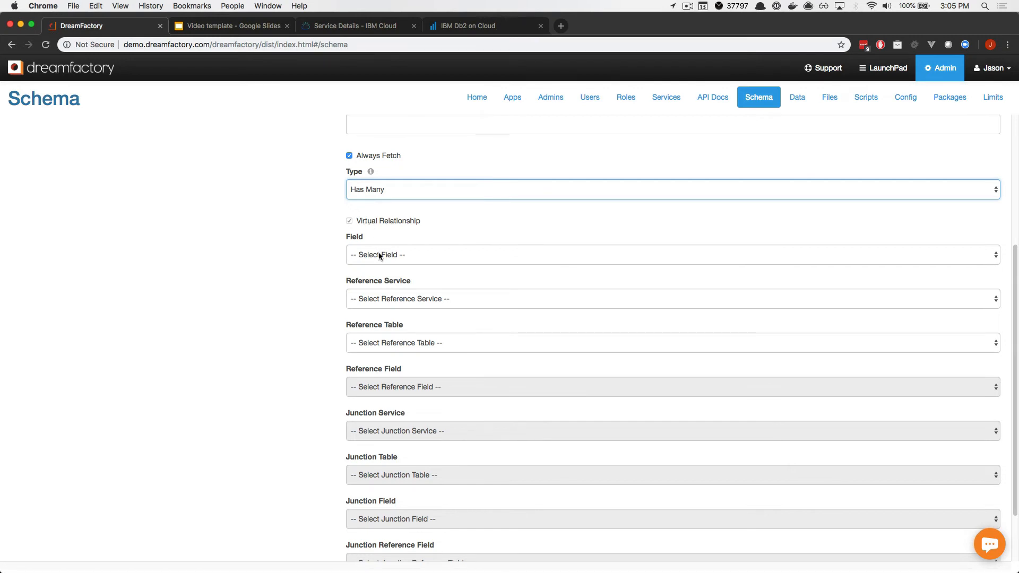
{"action": "left_click", "coordinate": [672, 255]}
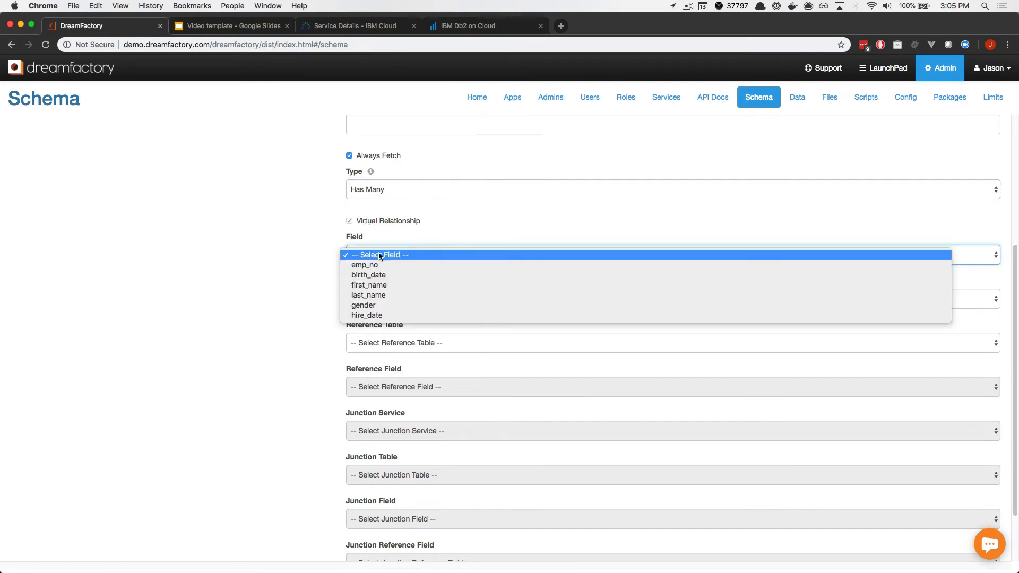
{"action": "mouse_move", "coordinate": [380, 265]}
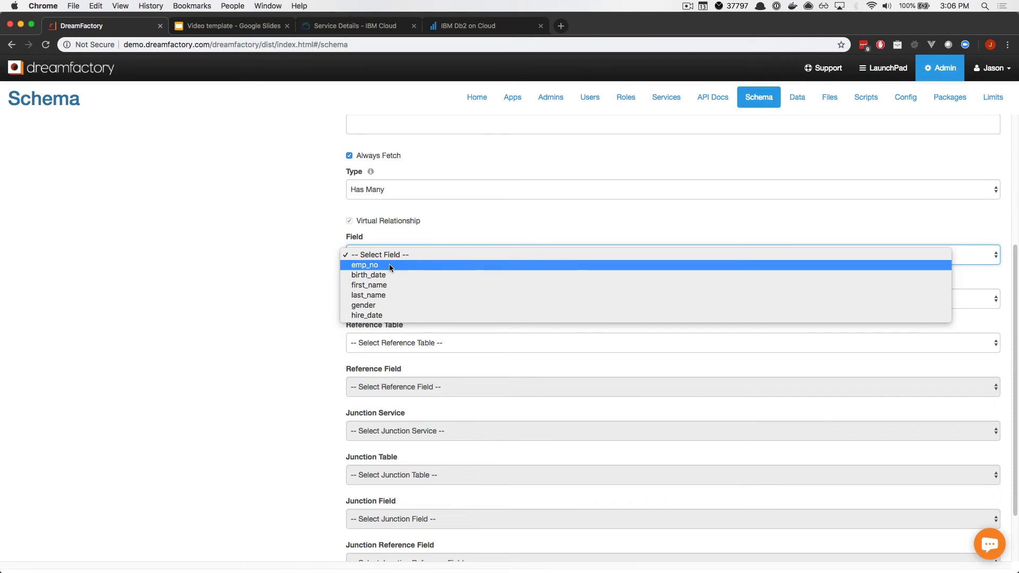
- Map field emp_no to DB2 service, table EMPLOYEE_STATUS, field EMPLOYEE_ID
{"action": "left_click", "coordinate": [364, 265]}
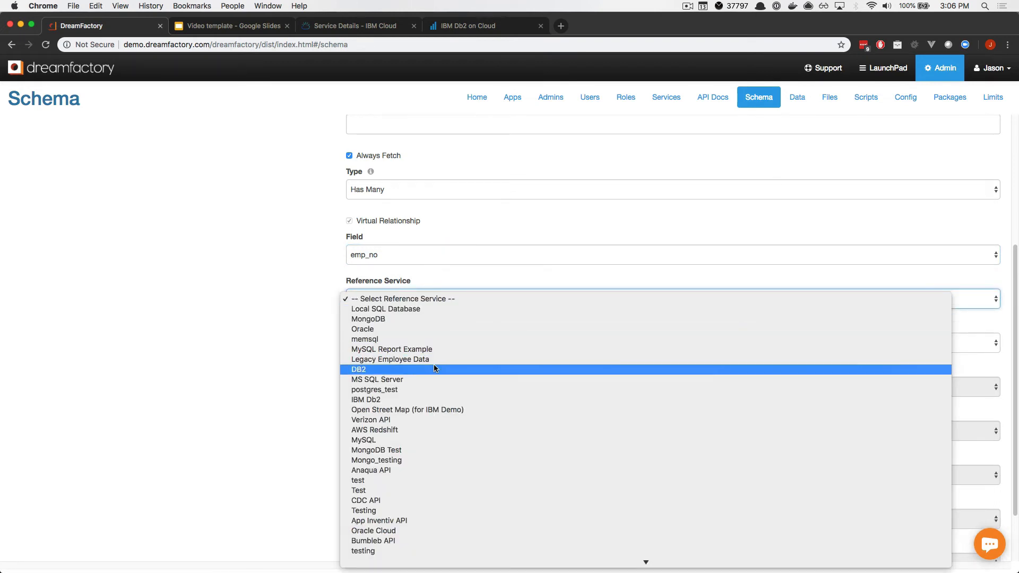
{"action": "left_click", "coordinate": [358, 369]}
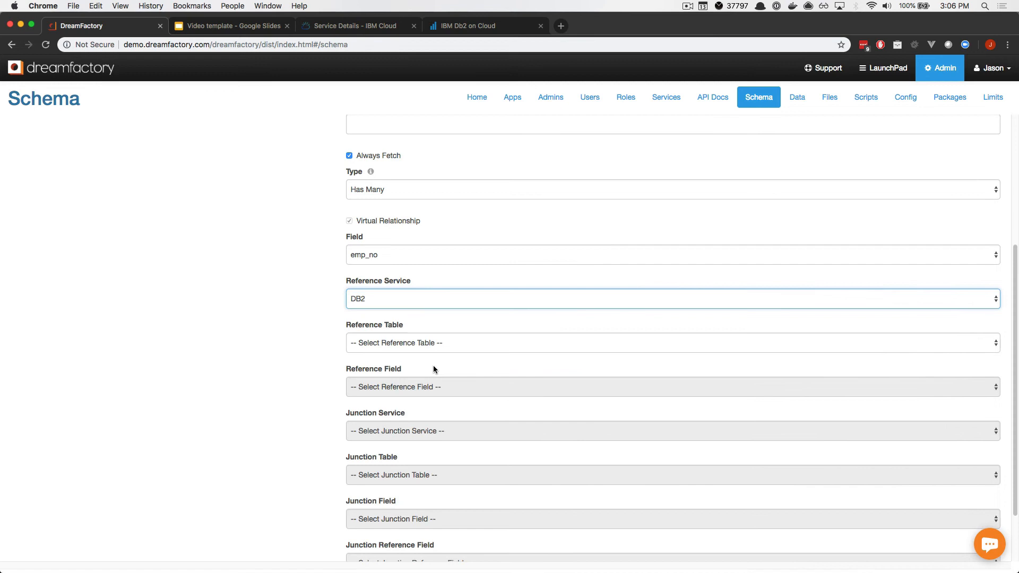
{"action": "mouse_move", "coordinate": [435, 347]}
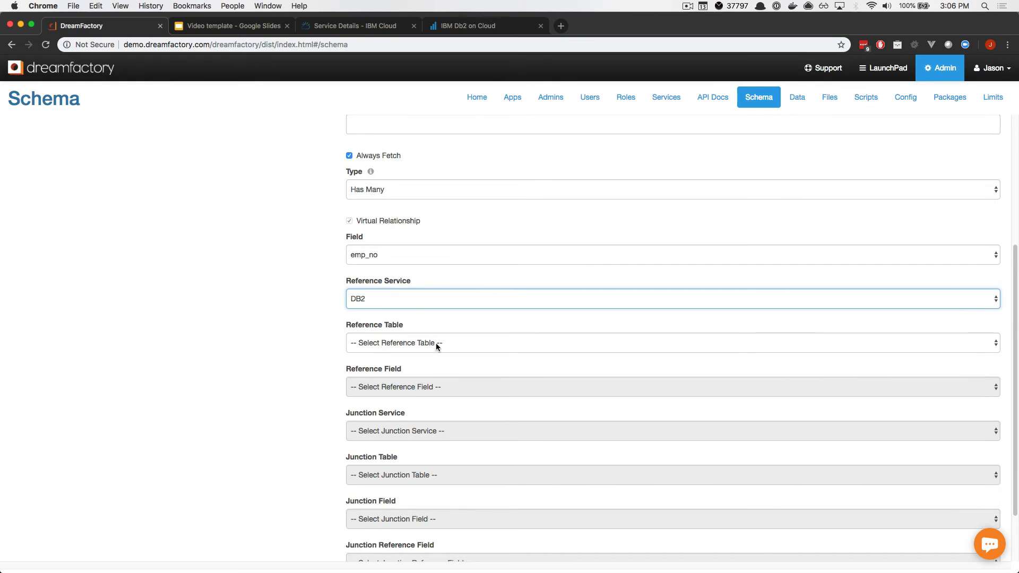
{"action": "left_click", "coordinate": [672, 342]}
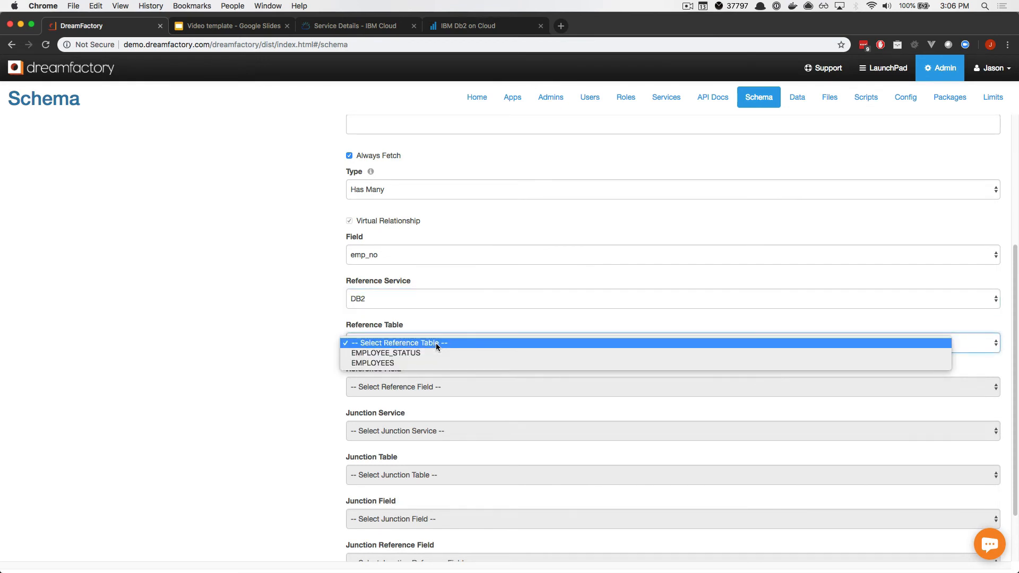
{"action": "mouse_move", "coordinate": [386, 353]}
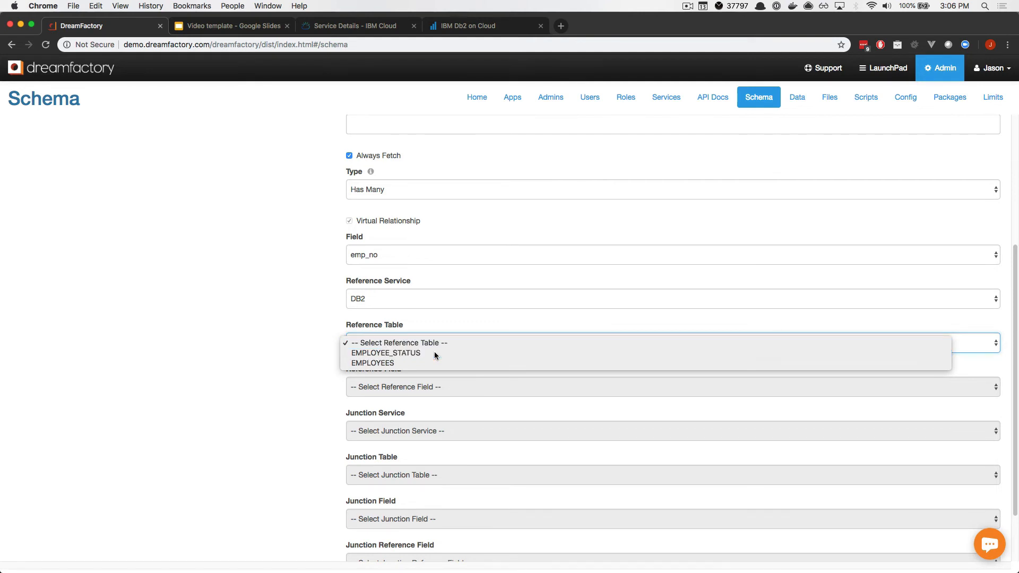
{"action": "left_click", "coordinate": [385, 353]}
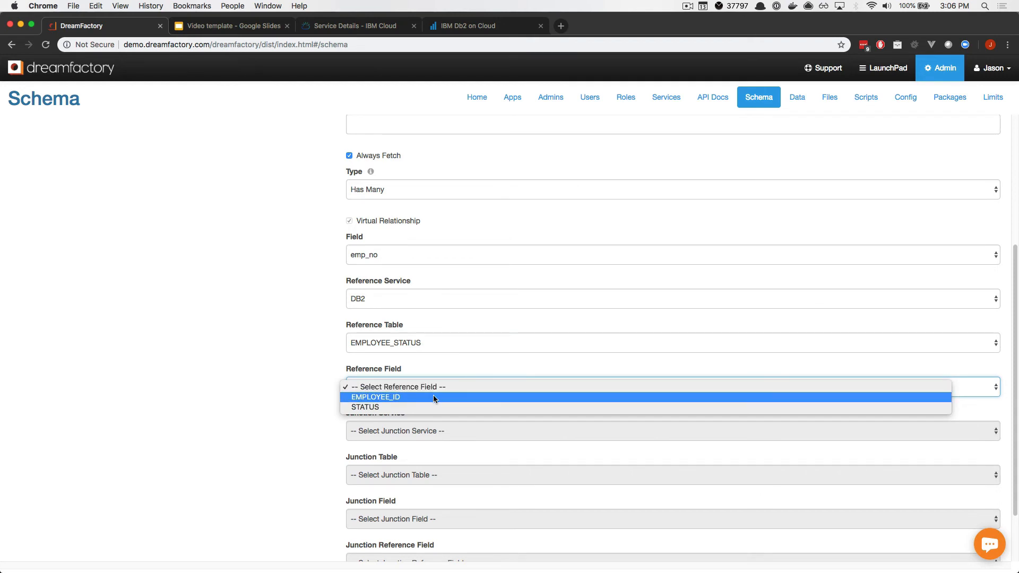
{"action": "left_click", "coordinate": [375, 396]}
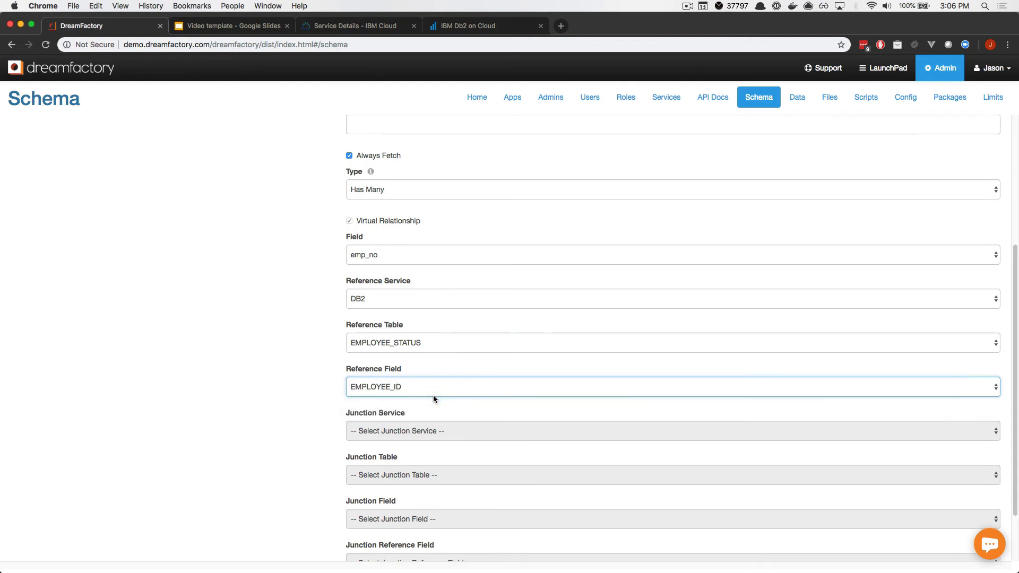
{"action": "mouse_move", "coordinate": [434, 360]}
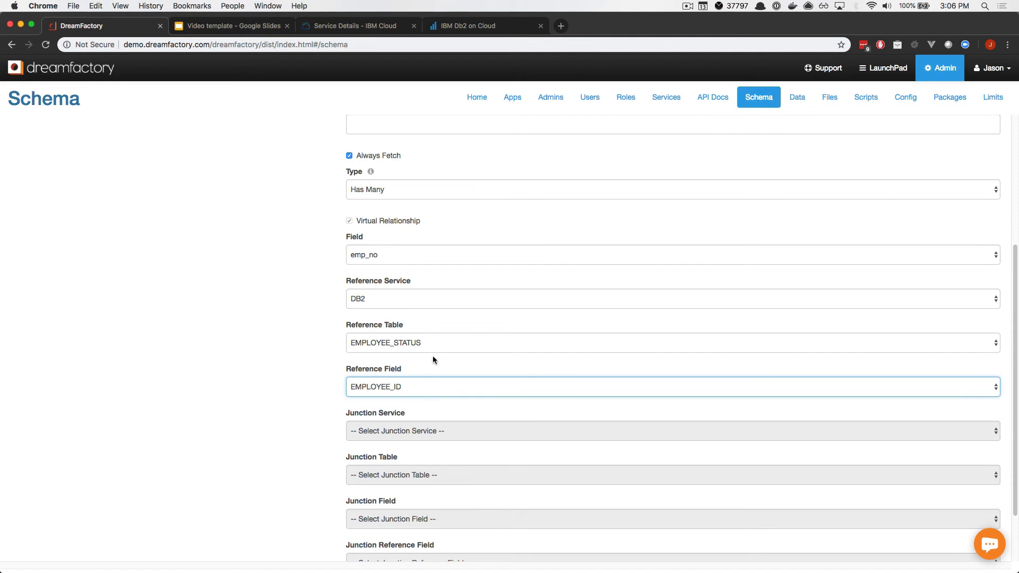
{"action": "scroll", "scroll_direction": "down", "scroll_amount": 3}
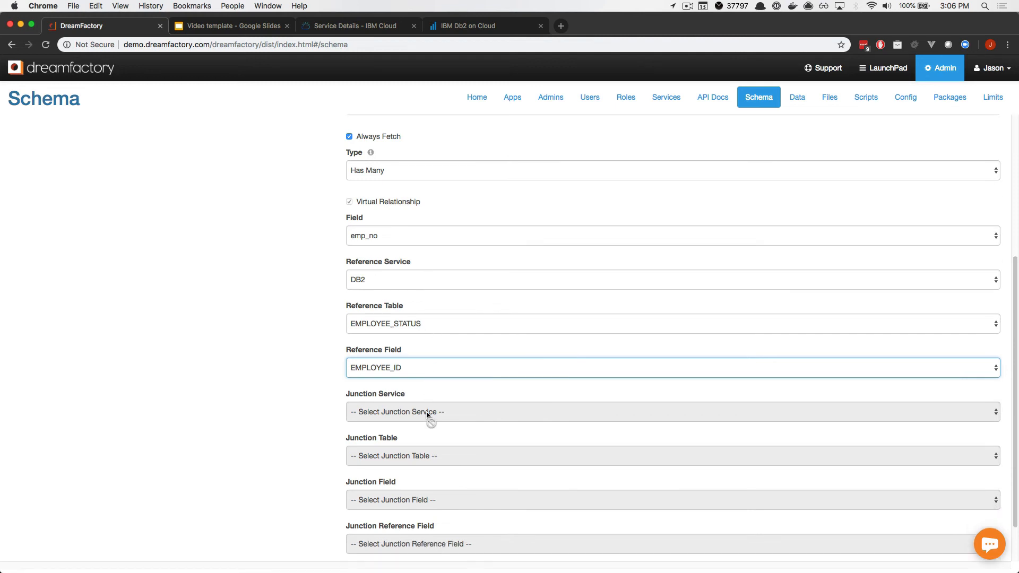
{"action": "scroll", "scroll_direction": "down", "scroll_amount": 3}
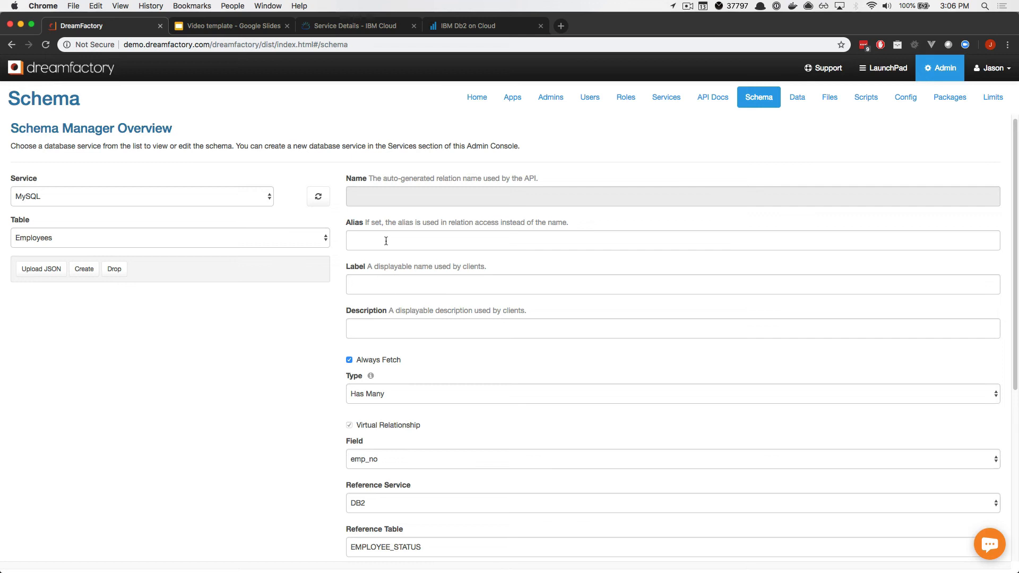
- Set the relationship alias to status_history
{"action": "left_click", "coordinate": [672, 240]}
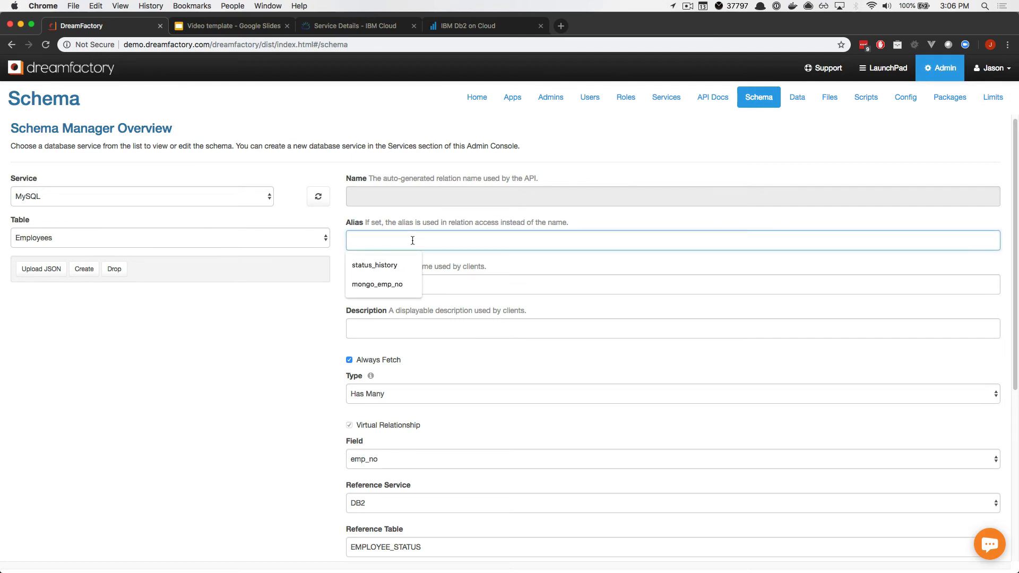
{"action": "left_click", "coordinate": [374, 266]}
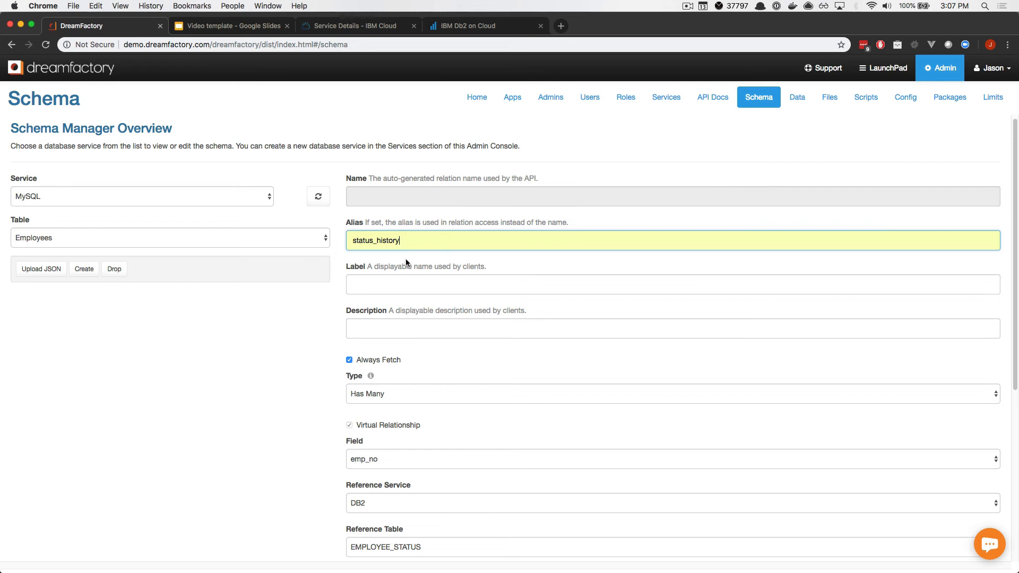
{"action": "triple_click", "coordinate": [373, 240]}
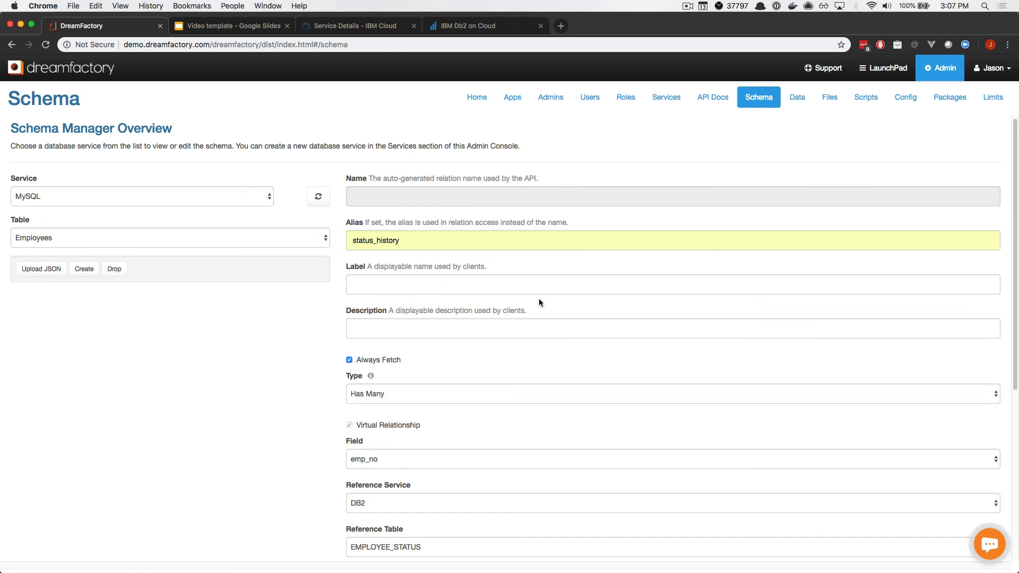
{"action": "scroll", "scroll_direction": "down", "scroll_amount": 3}
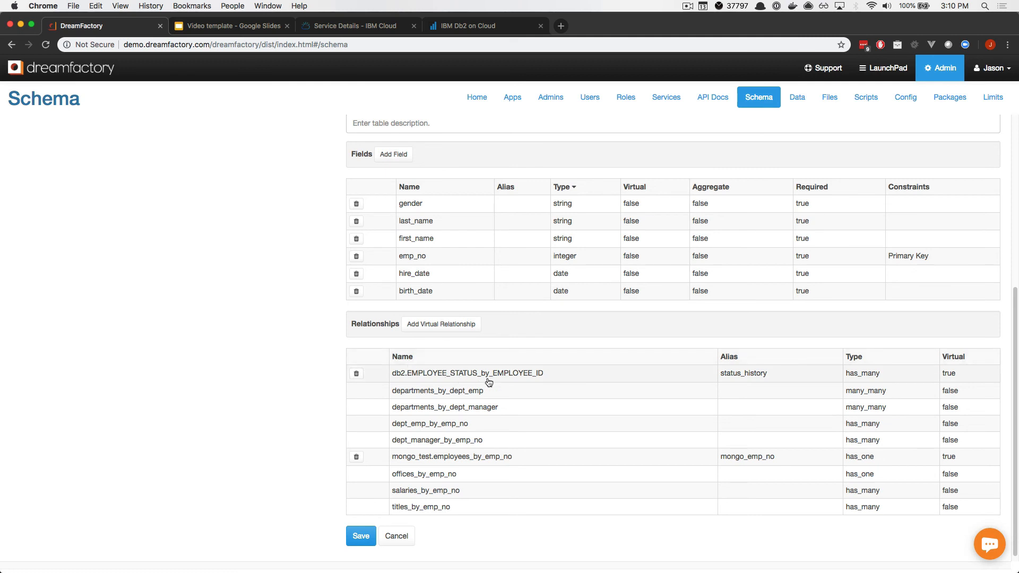
{"action": "mouse_move", "coordinate": [575, 375]}
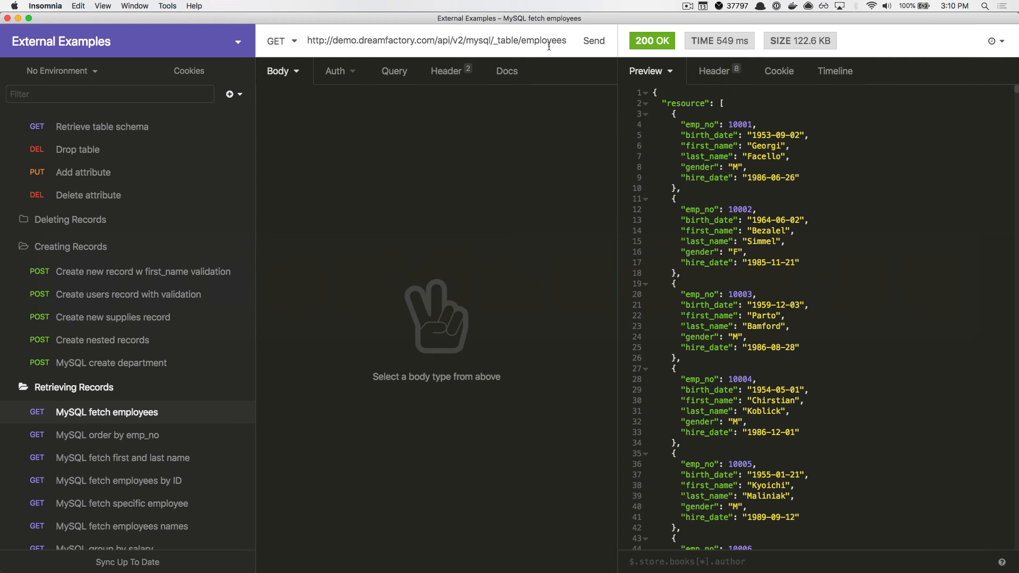
- Resend the MySQL fetch employees request to see nested status_history entries
{"action": "left_click", "coordinate": [592, 40]}
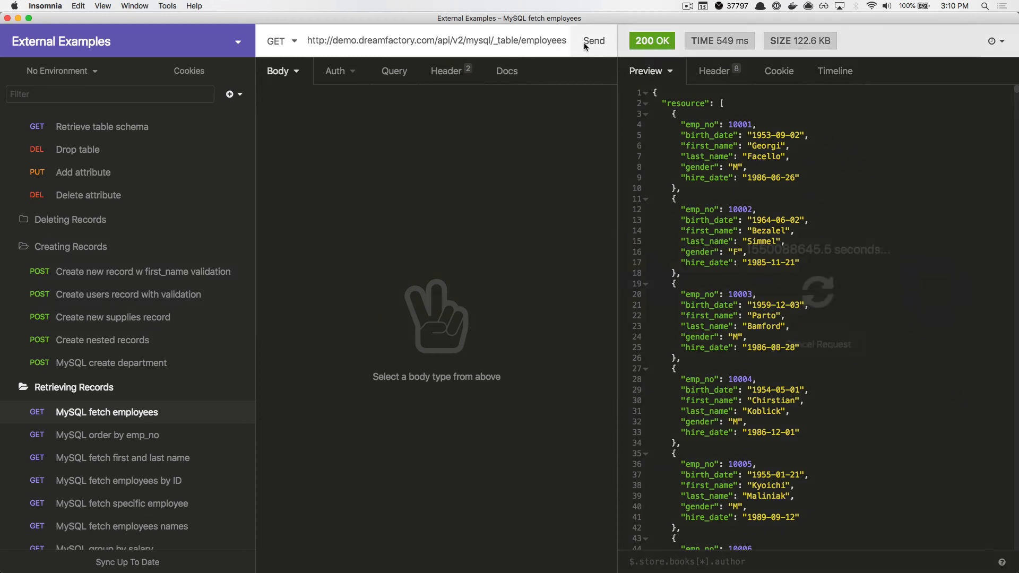
{"action": "left_click", "coordinate": [592, 40]}
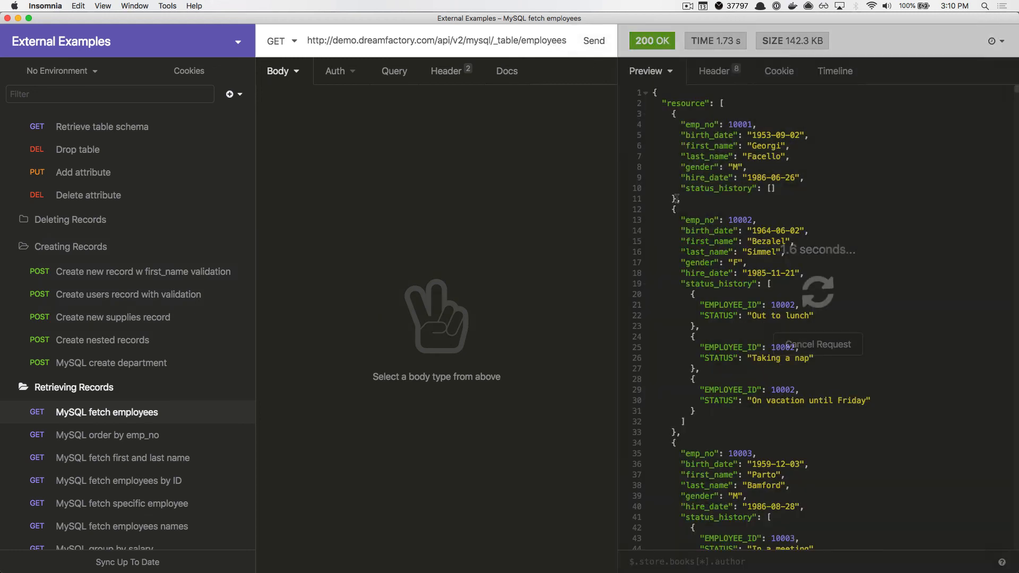